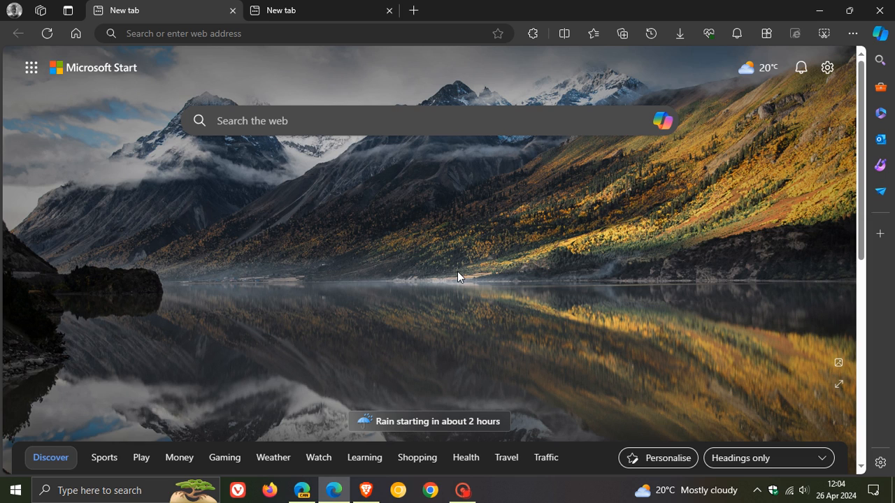
mouse_move(372, 254)
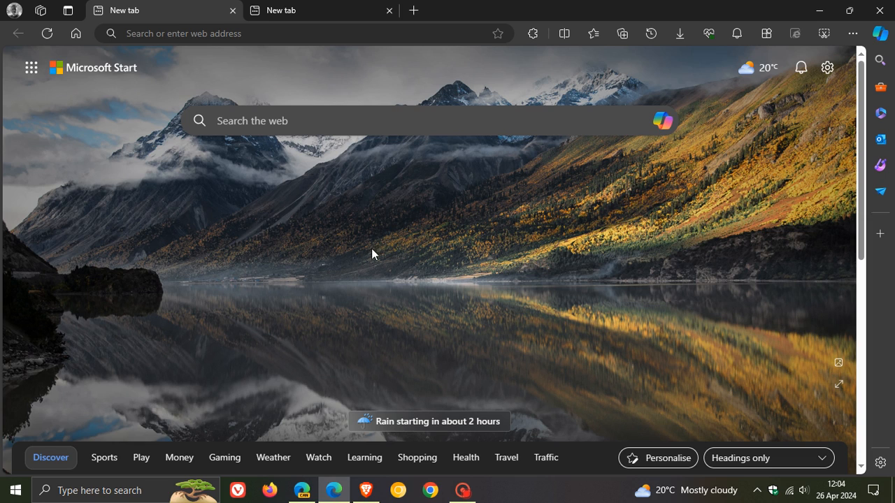
mouse_move(344, 250)
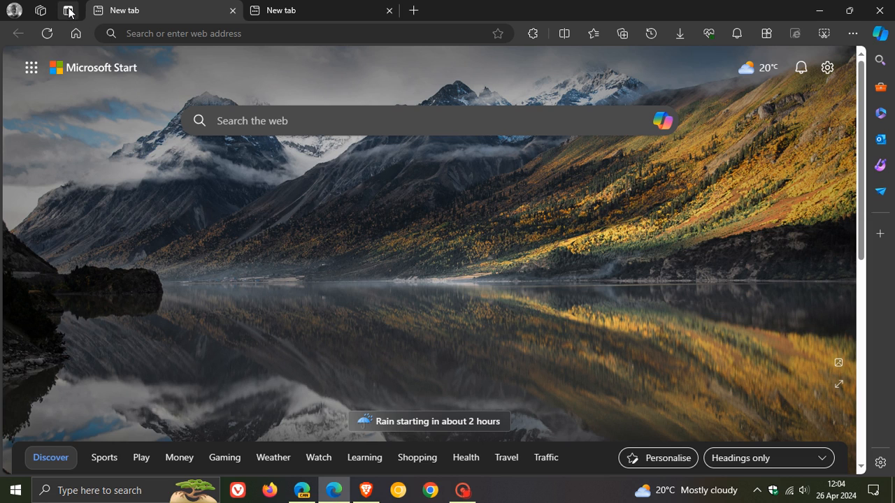
Step: Turn vertical tabs on from the tab actions menu, then turn them back off
click(68, 12)
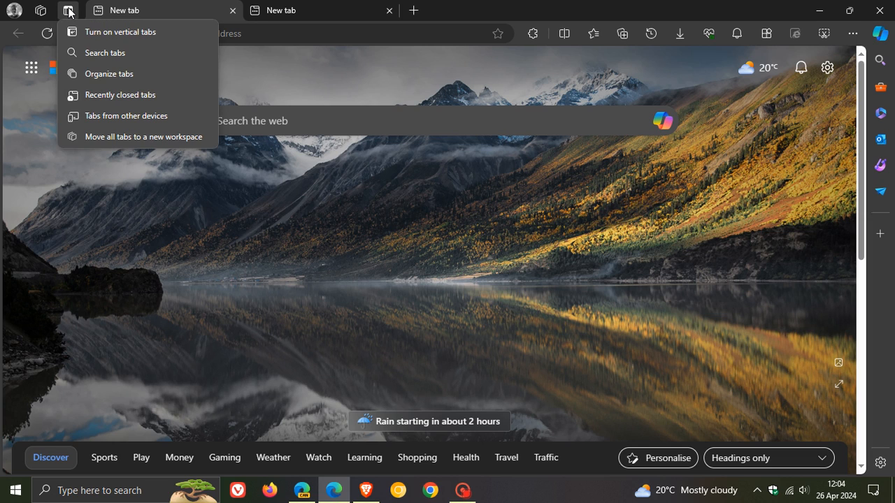
mouse_move(120, 31)
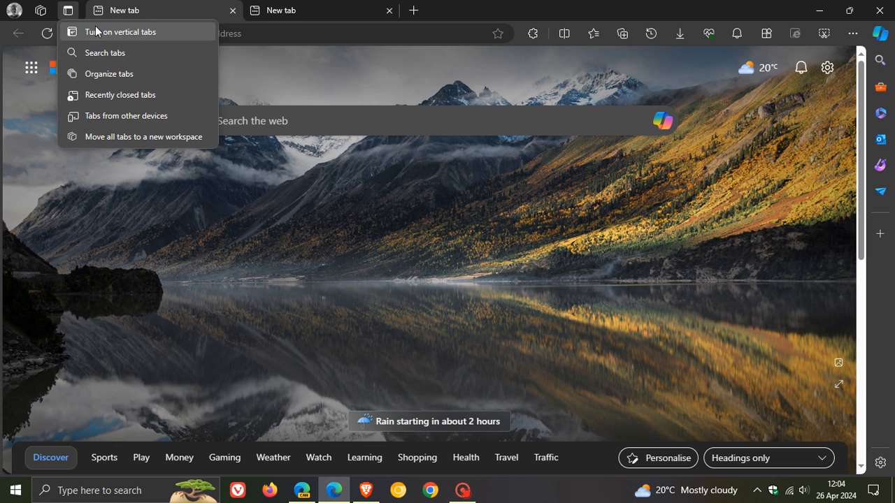
click(120, 31)
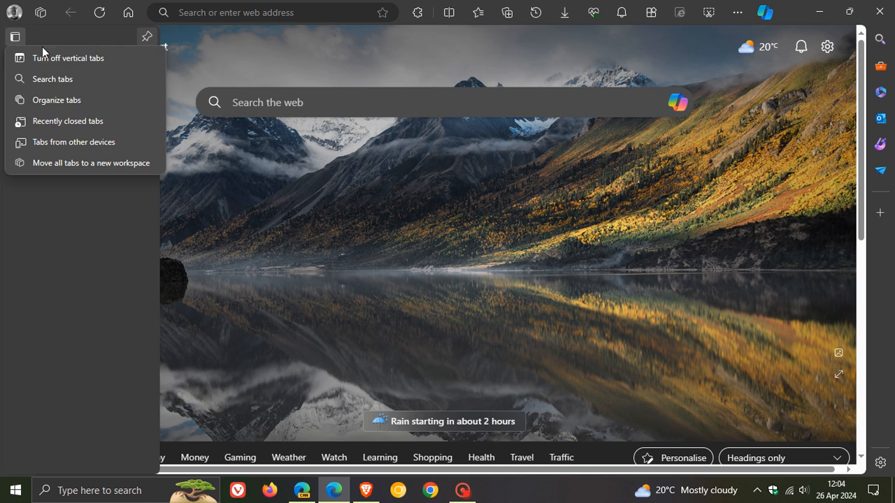
click(68, 57)
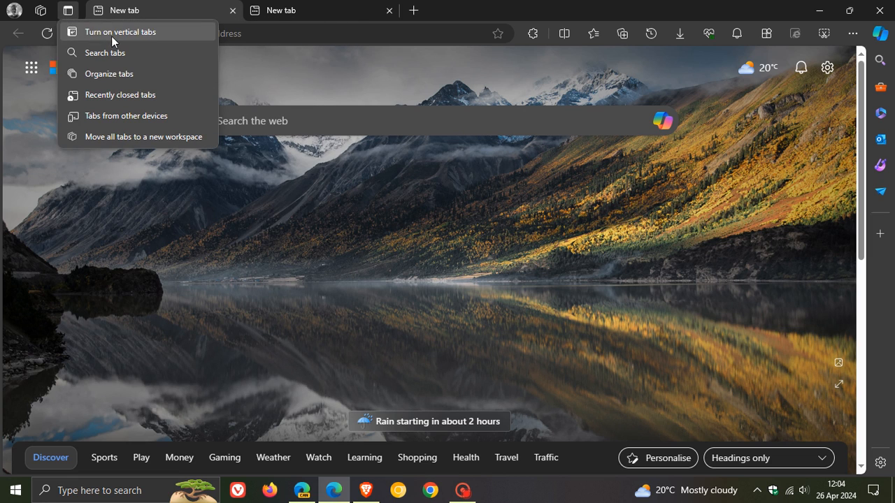
mouse_move(133, 94)
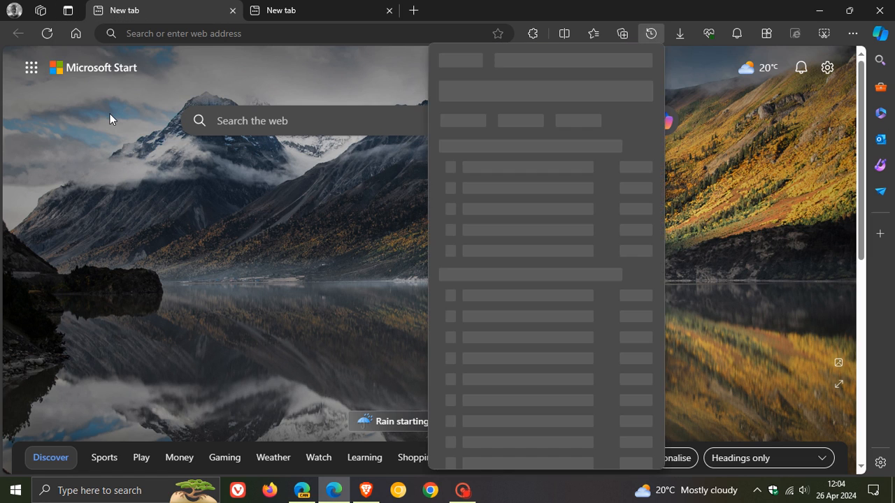
click(68, 10)
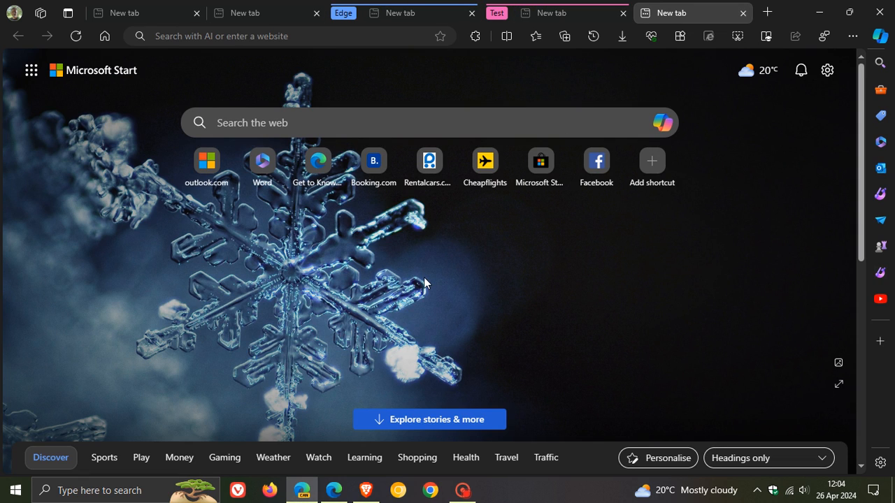
mouse_move(435, 282)
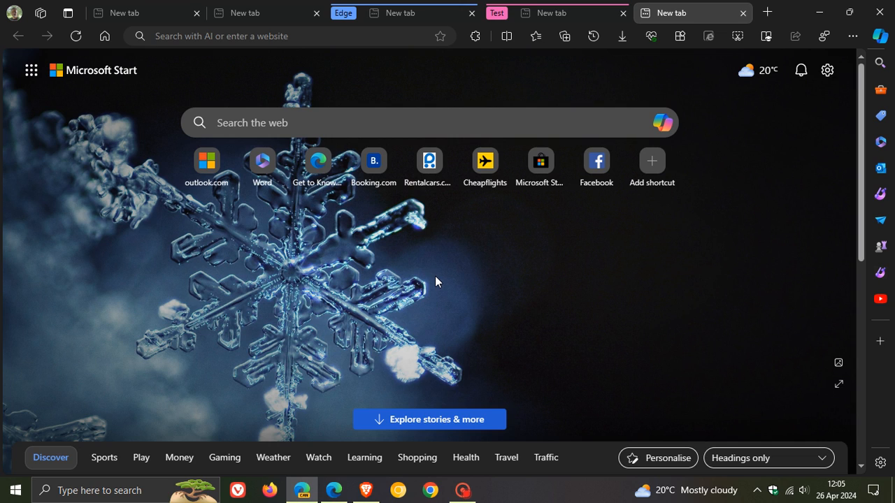
mouse_move(439, 283)
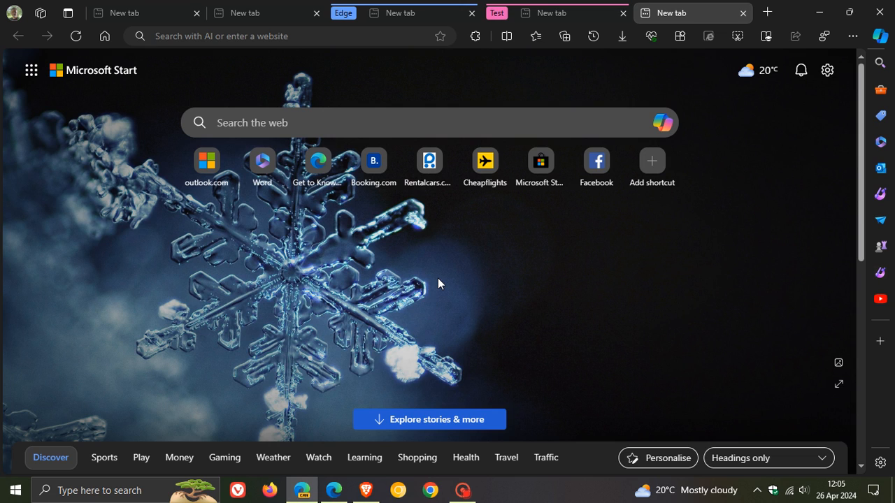
mouse_move(430, 283)
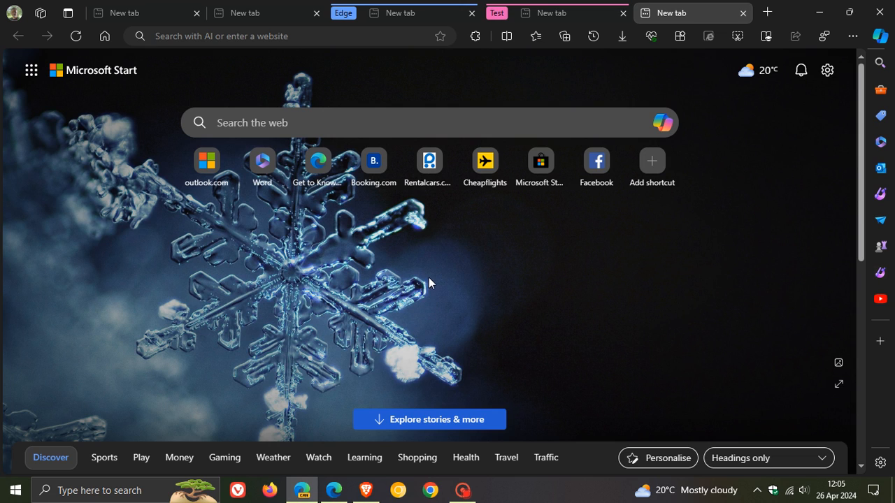
mouse_move(428, 287)
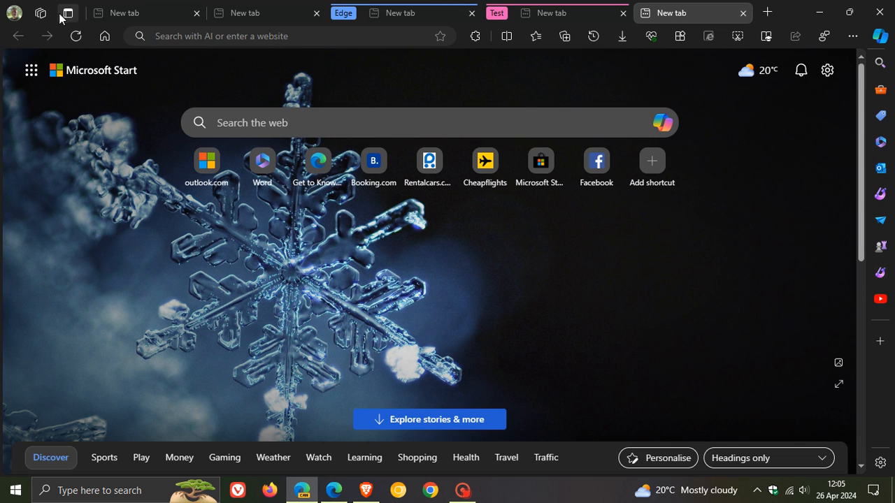
Step: Open Canary's single-panel tab actions menu and show the tab search of open and recently closed tabs
click(67, 12)
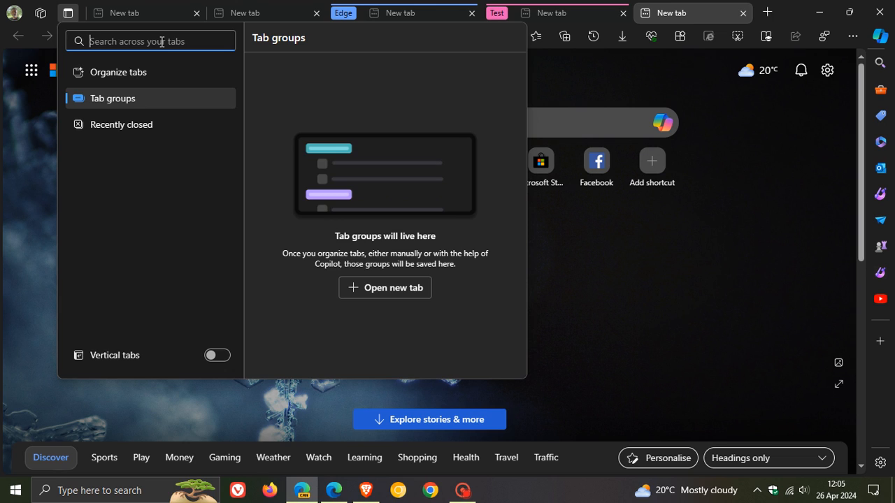
click(150, 40)
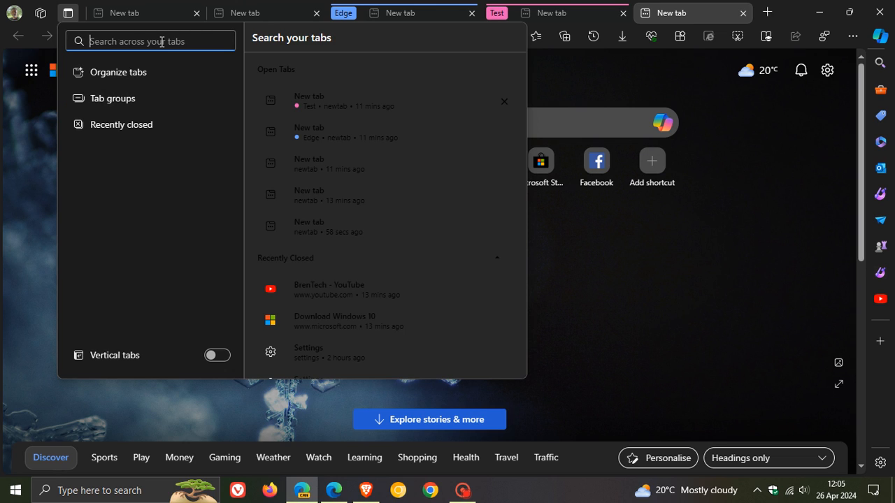
mouse_move(475, 274)
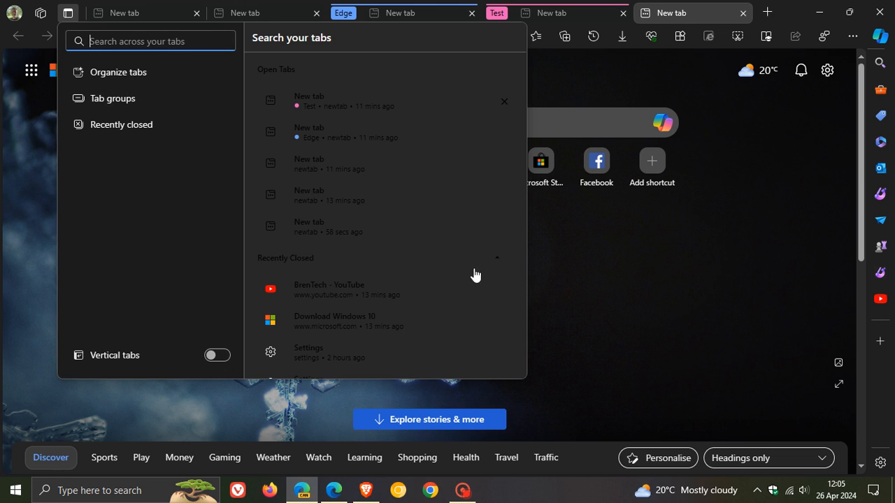
mouse_move(103, 241)
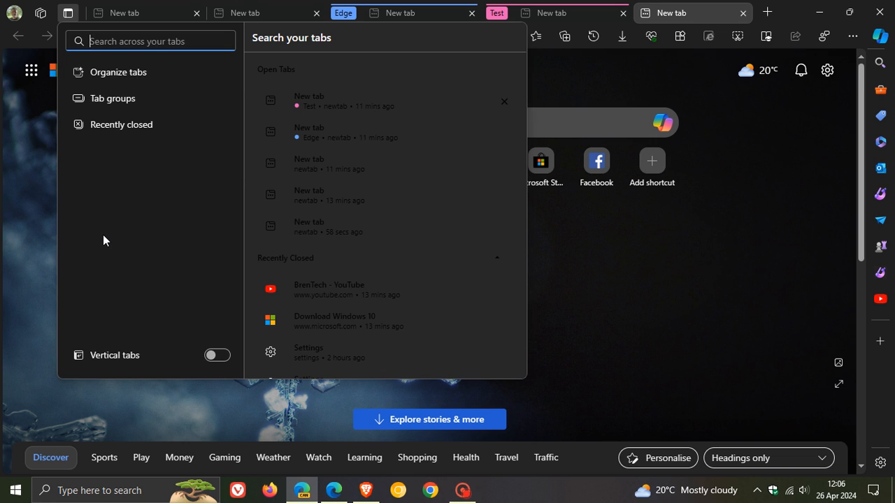
mouse_move(117, 72)
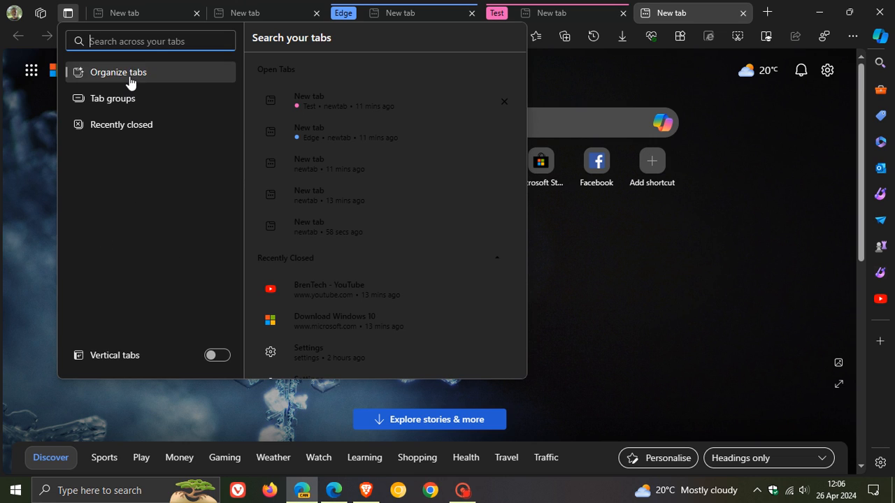
Step: Try Organize tabs, then view the empty Tab groups section in the panel
click(117, 72)
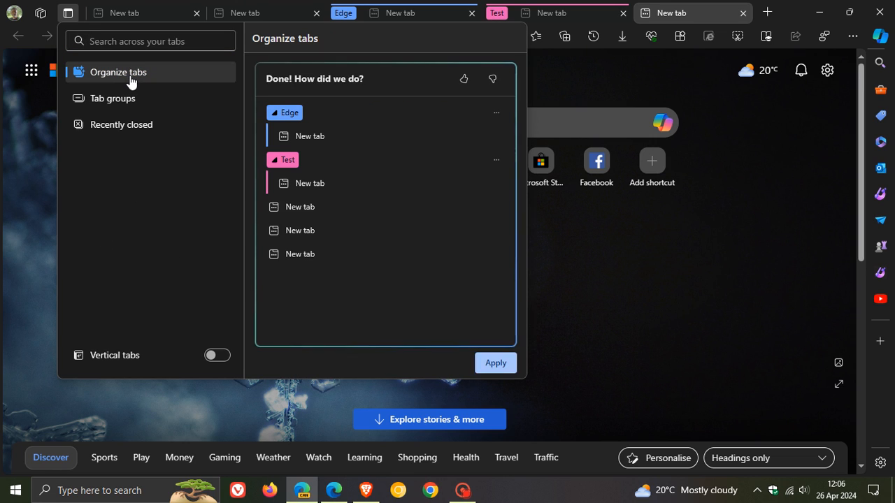
mouse_move(112, 98)
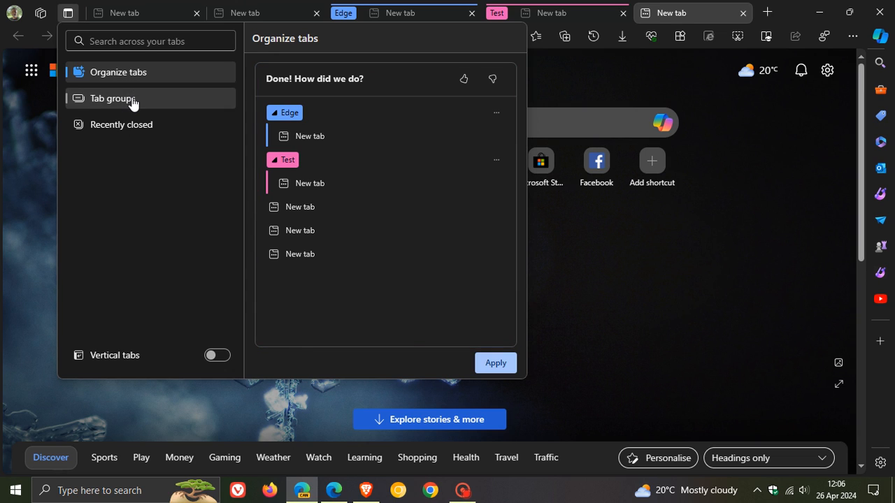
click(113, 98)
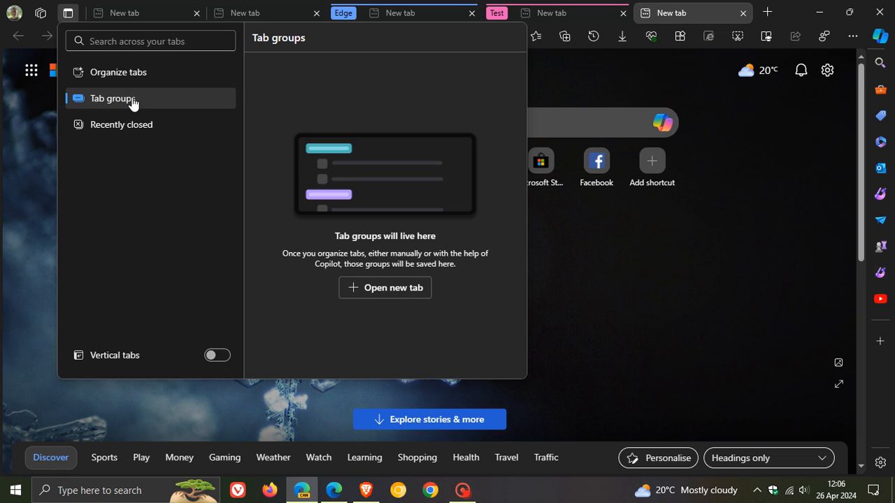
mouse_move(395, 181)
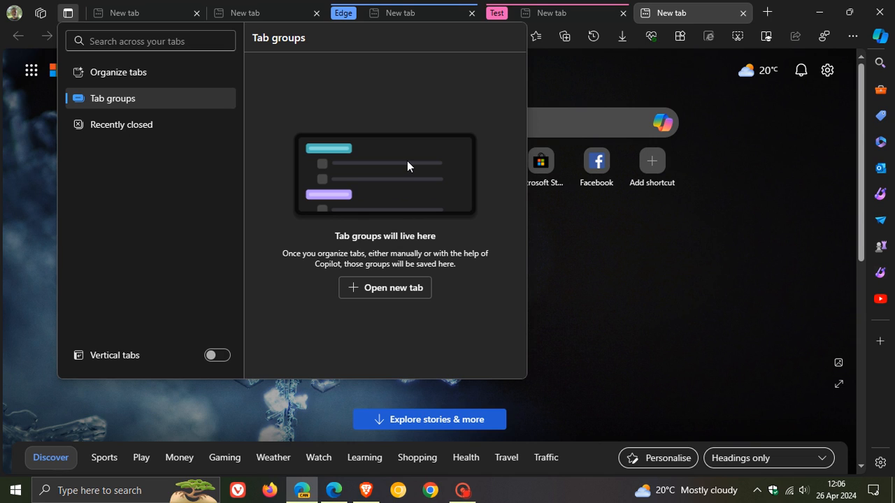
mouse_move(389, 113)
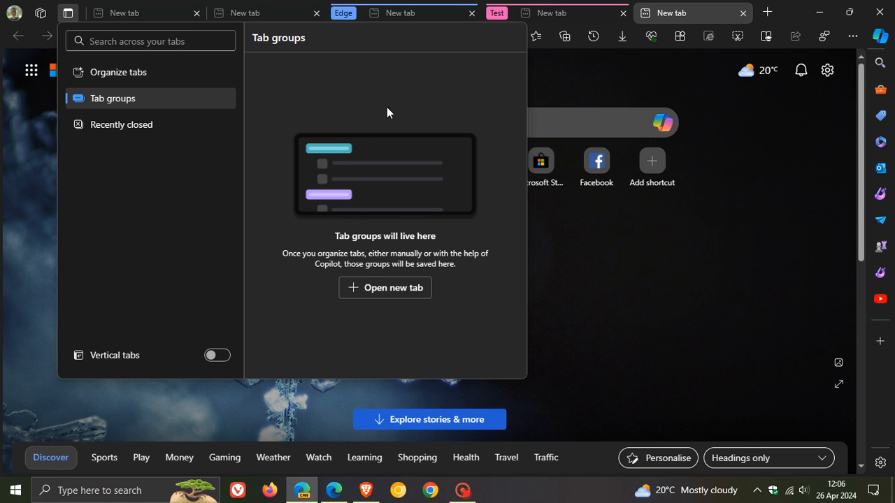
mouse_move(121, 125)
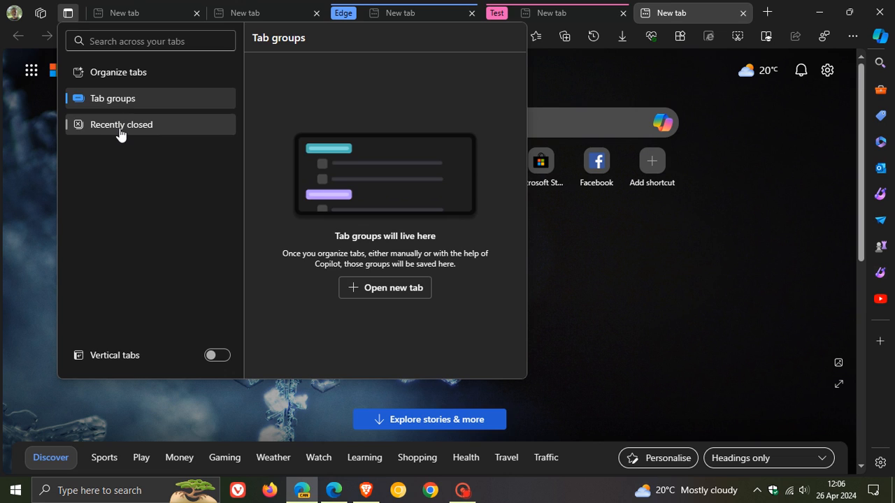
Step: Remove the April 23 and April 22 New tab entries from Recently closed and enable vertical tabs
click(120, 124)
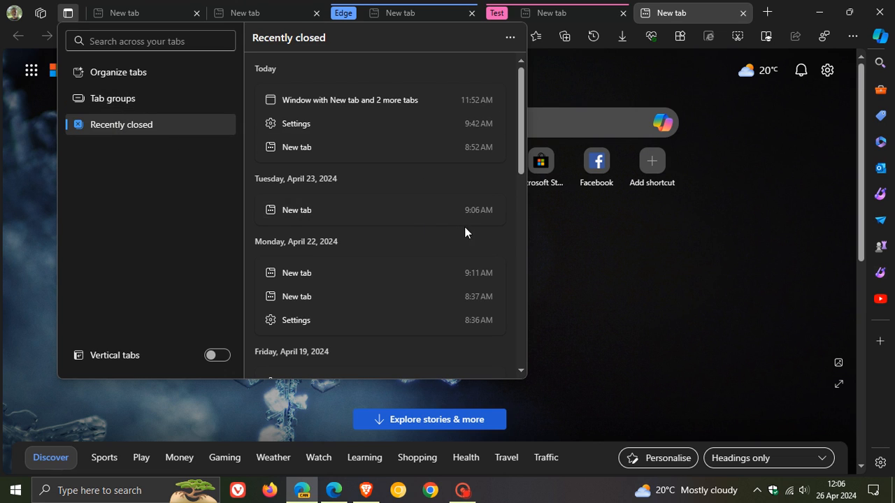
click(488, 210)
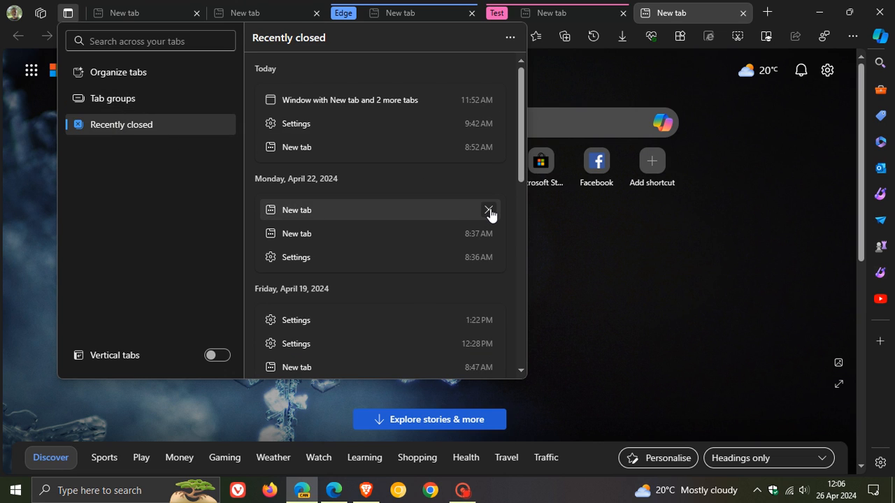
click(489, 210)
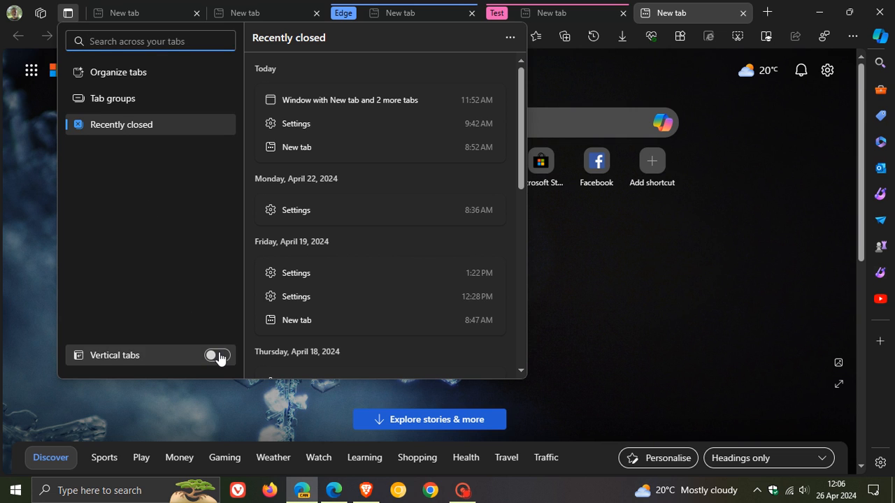
click(218, 355)
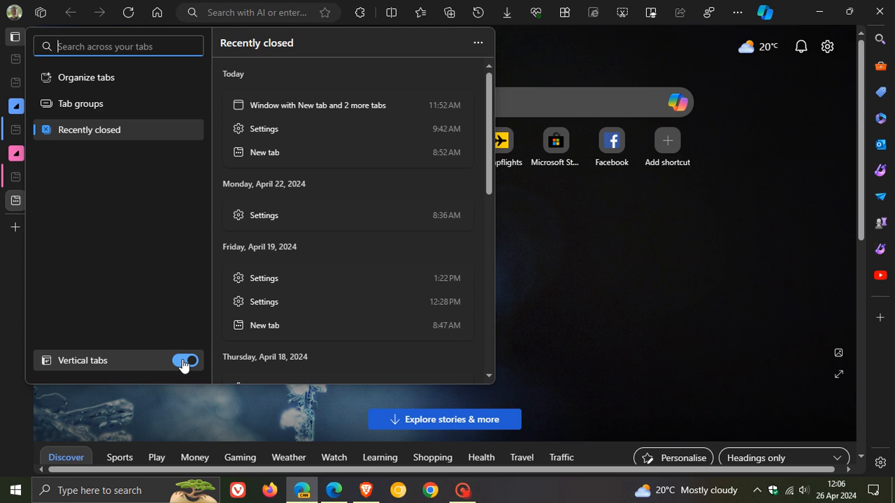
Step: Turn off the Vertical tabs toggle to restore horizontal tabs
click(185, 360)
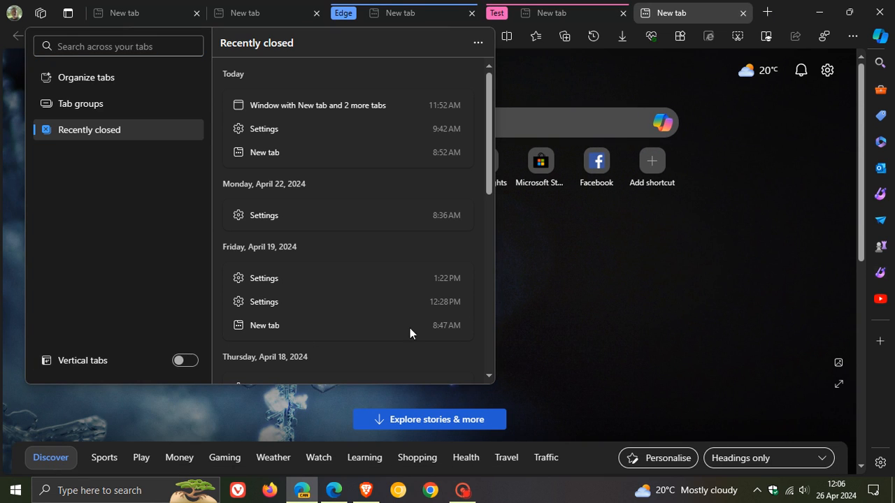
mouse_move(596, 312)
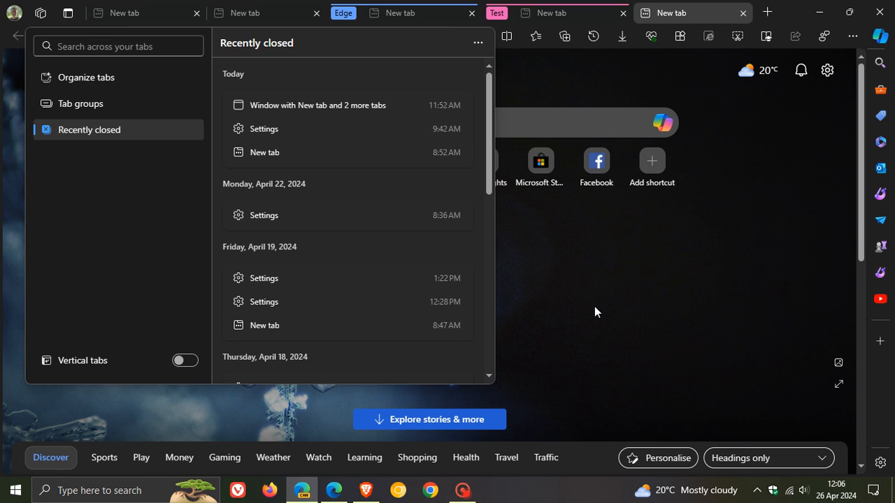
mouse_move(277, 277)
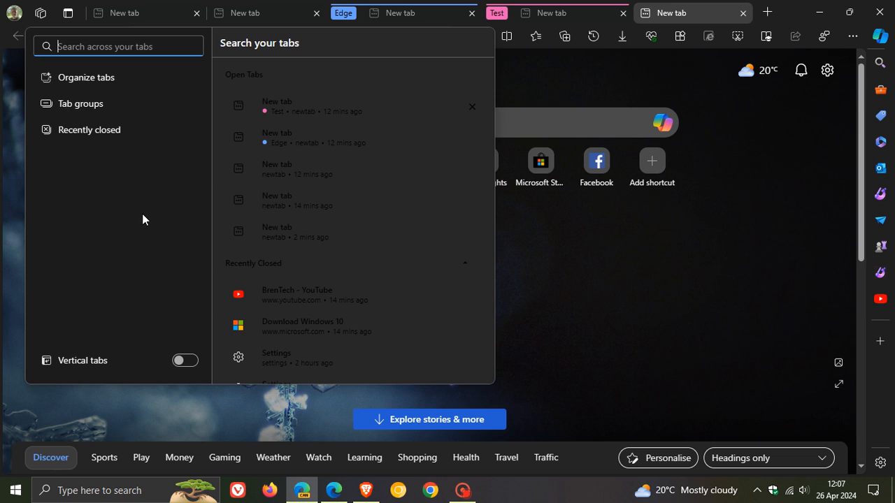
Step: View Tab groups, Organize tabs and Recently closed in turn, then dismiss the panel
click(81, 104)
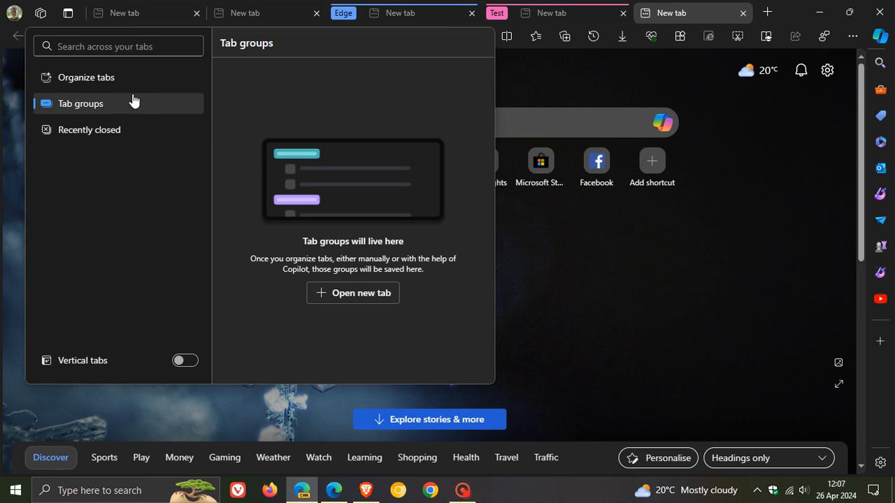
click(86, 77)
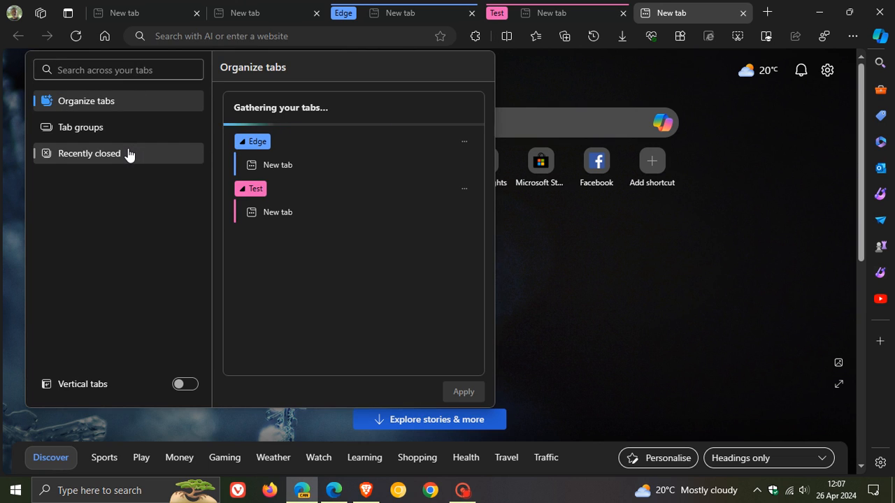
click(89, 153)
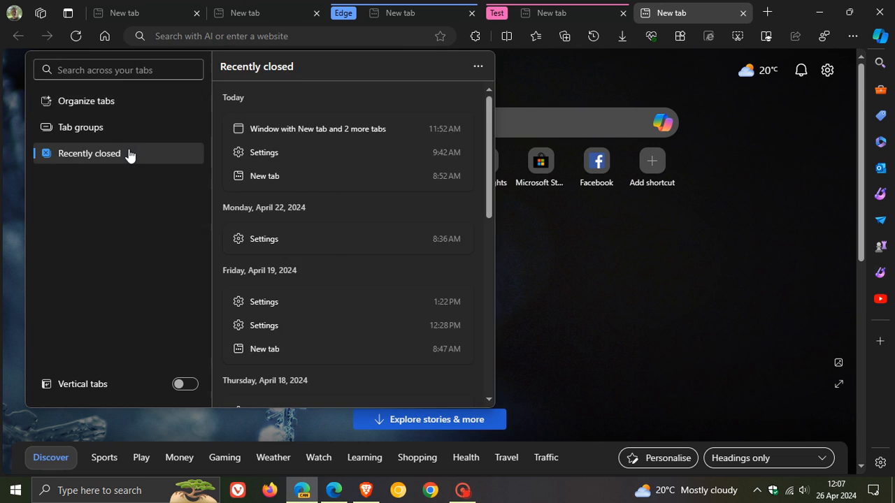
click(604, 282)
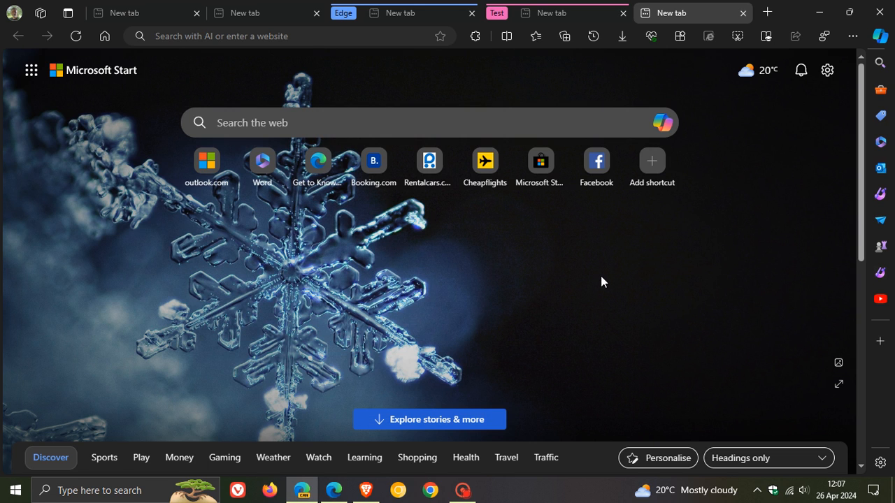
mouse_move(441, 285)
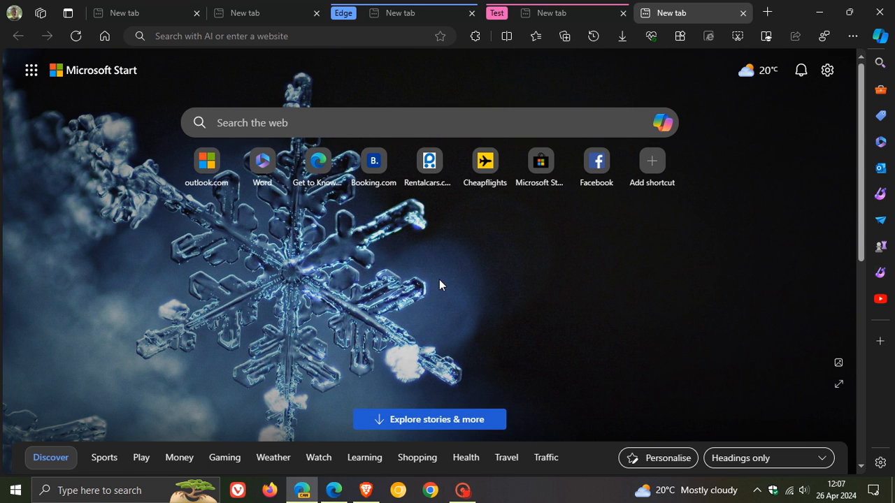
mouse_move(483, 255)
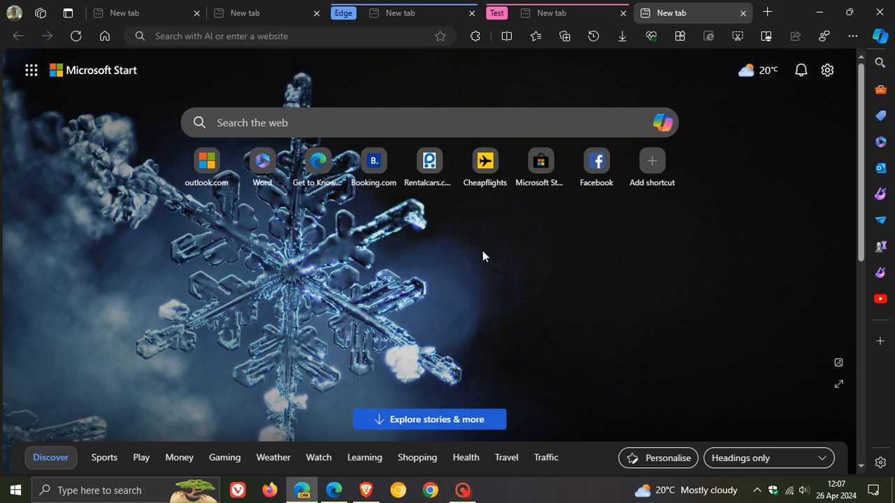